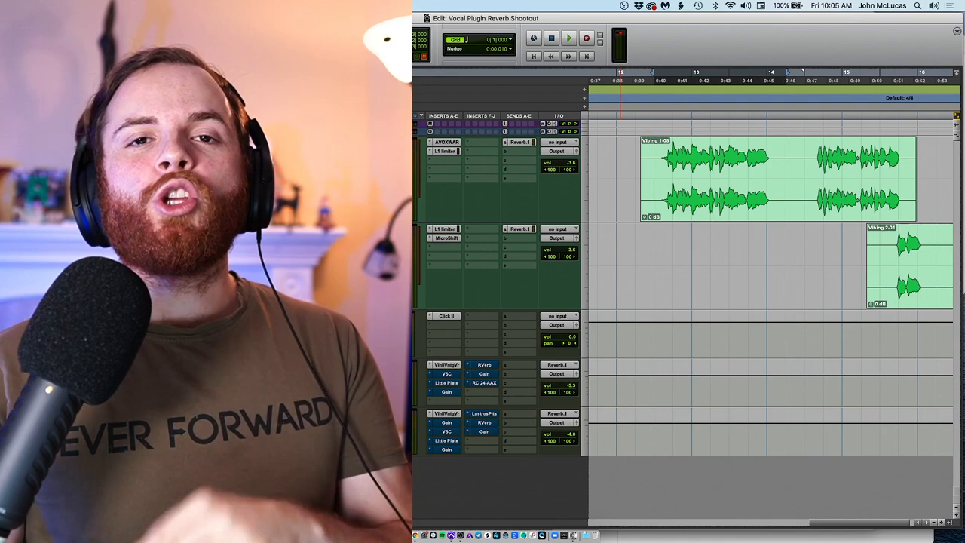
- Start and stop playback of the vocal session to hear the lead vocal takes
click(570, 37)
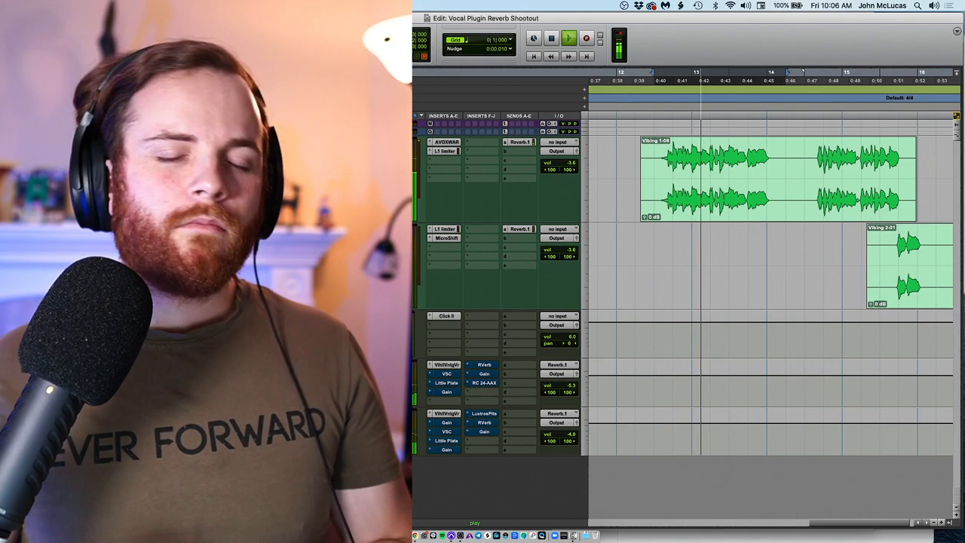
click(569, 38)
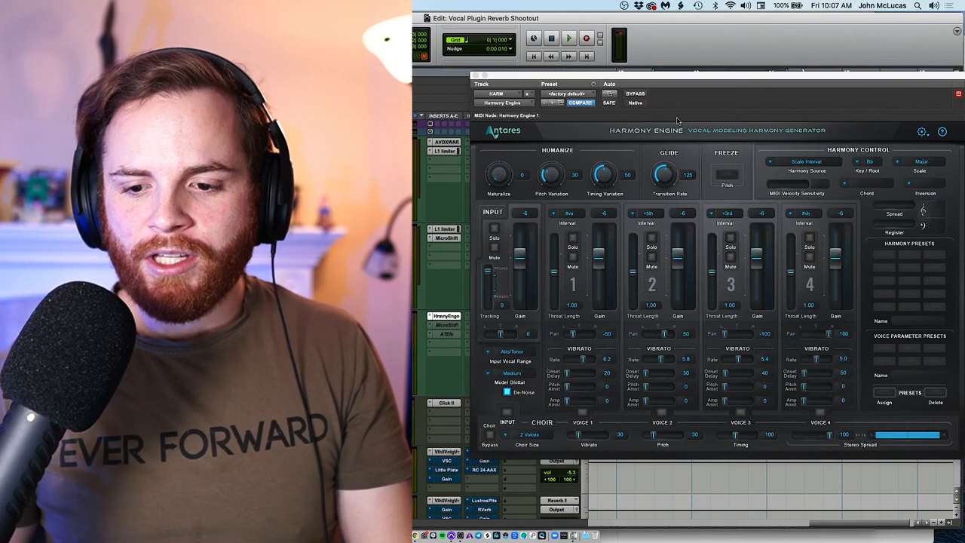
- Keep Scale Interval as the Harmony Engine harmony source mode
click(806, 162)
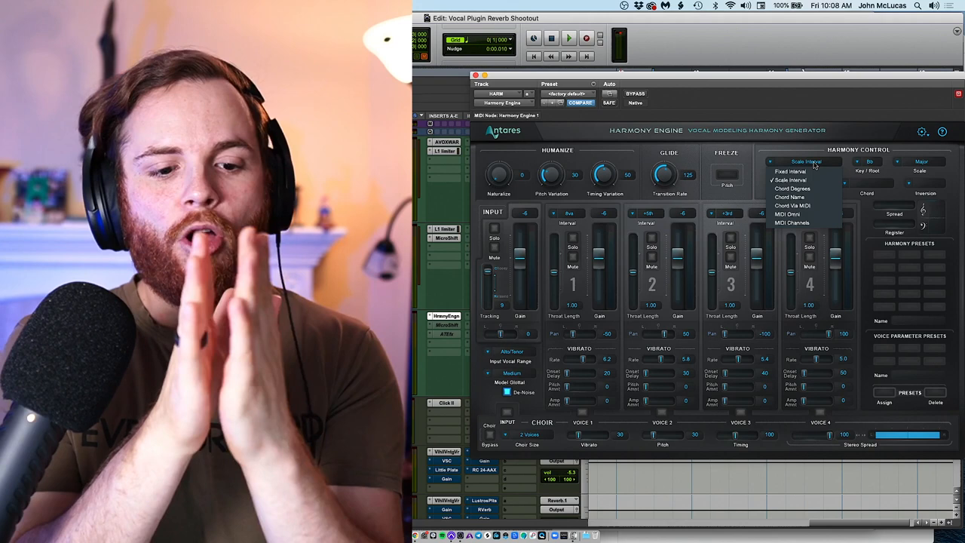
click(792, 180)
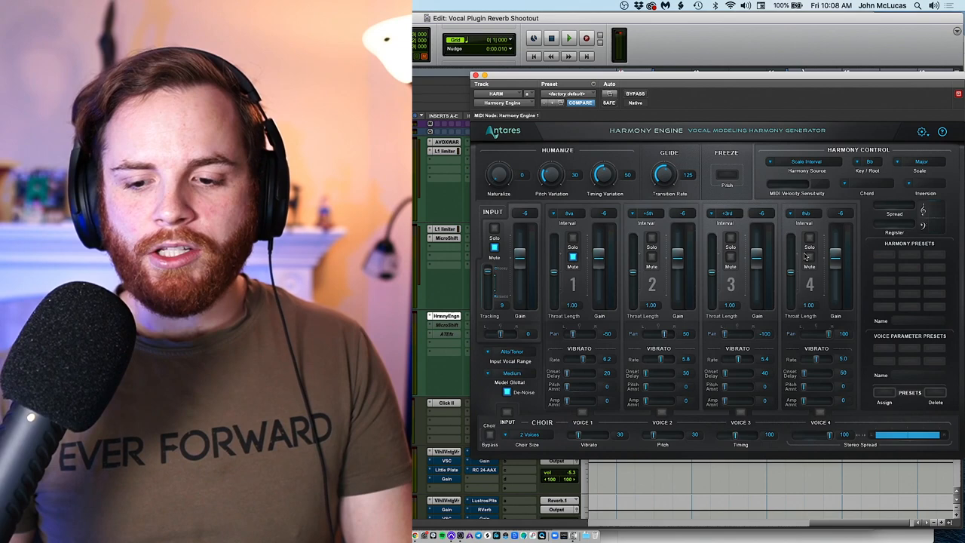
- Mute harmony voice 4 and switch the solo from voice 3 to voice 2
click(568, 37)
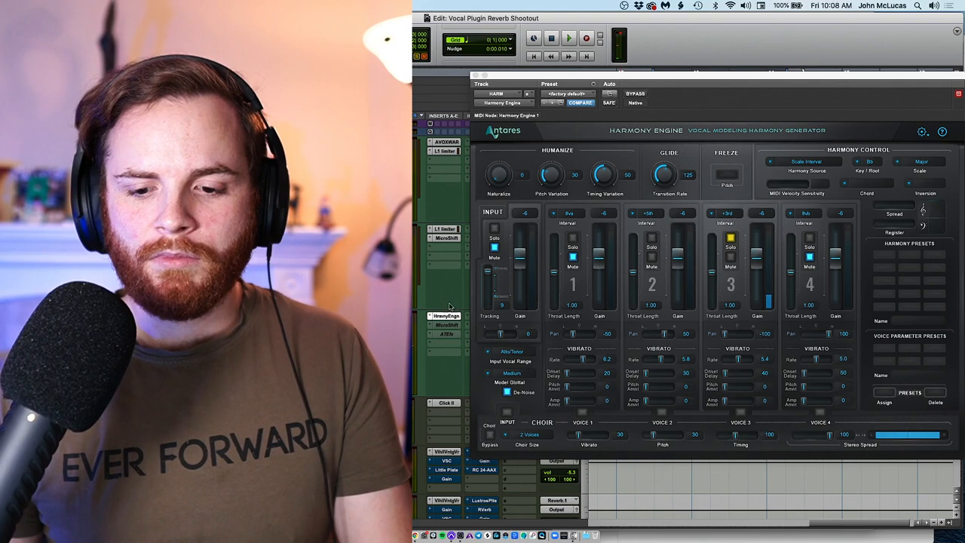
click(569, 38)
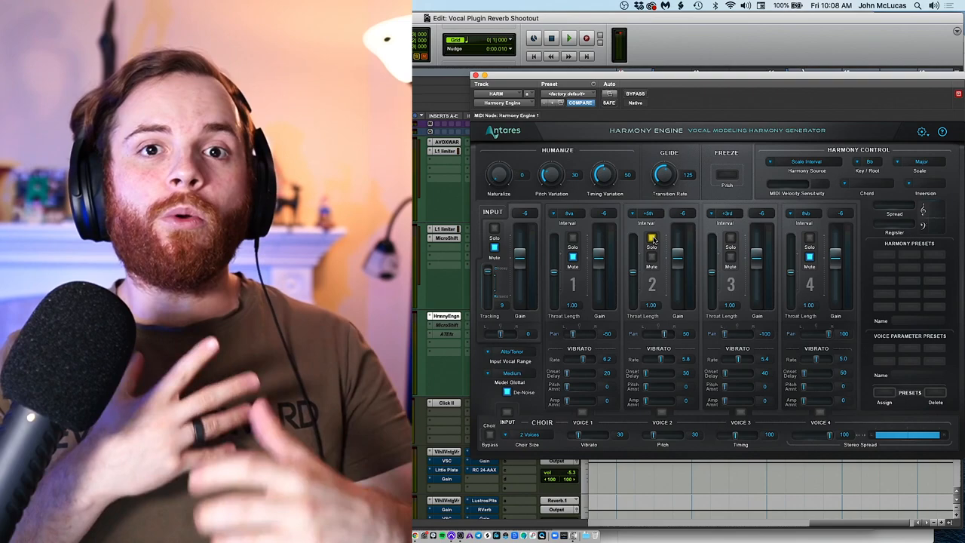
- Unsolo voice 2, audition the stack, then set voice 3's interval to -3rd
click(728, 212)
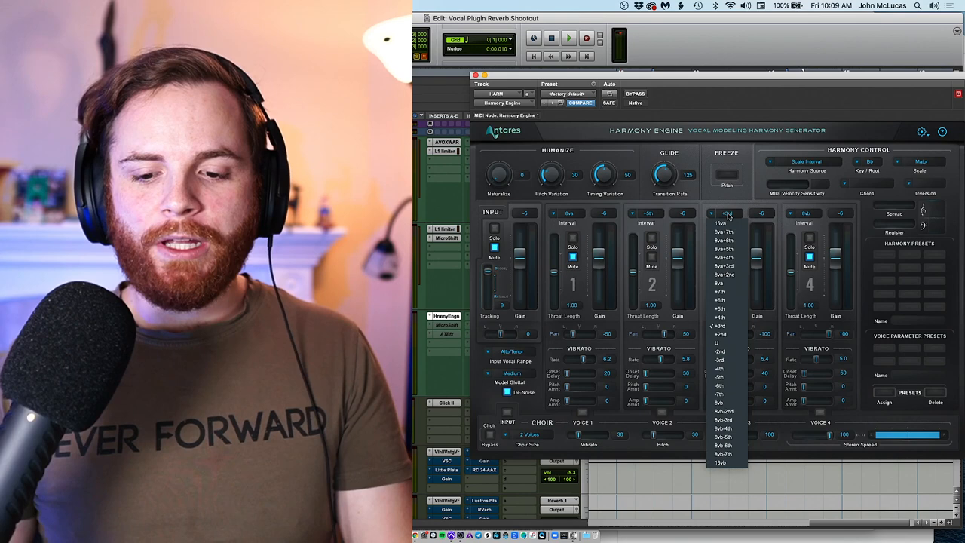
click(720, 317)
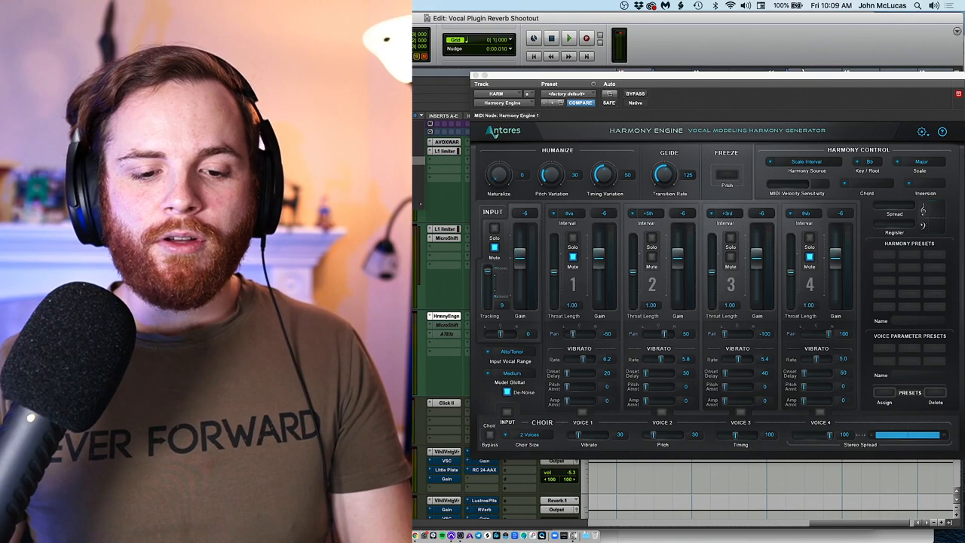
click(569, 38)
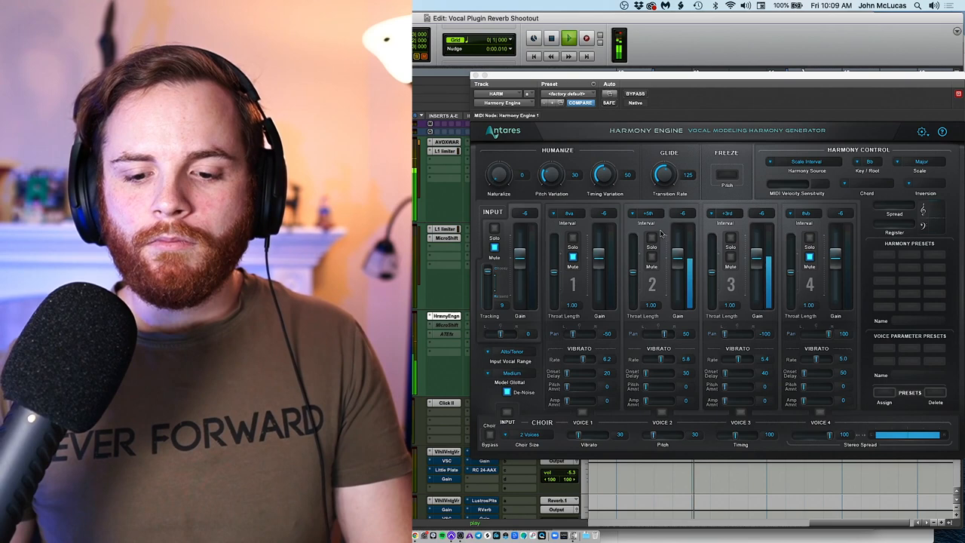
click(728, 213)
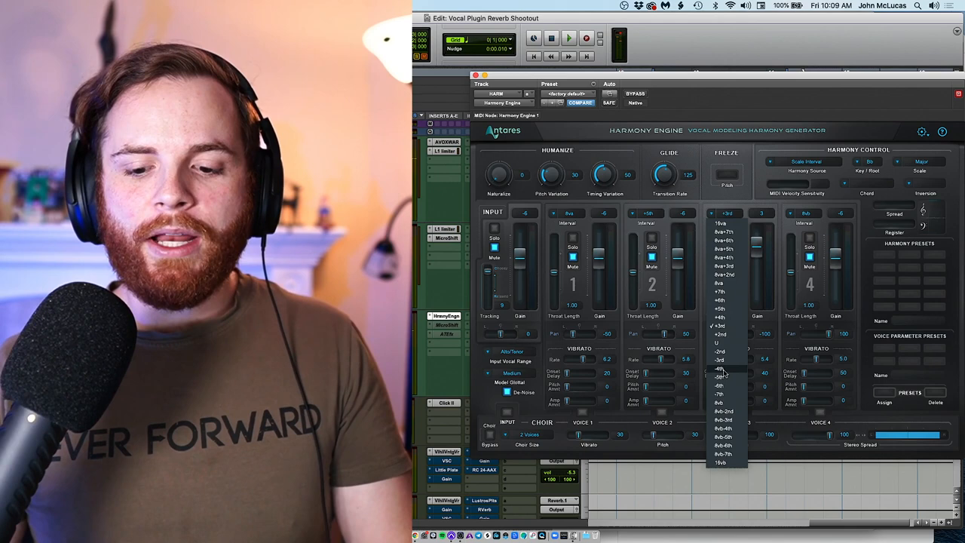
click(720, 359)
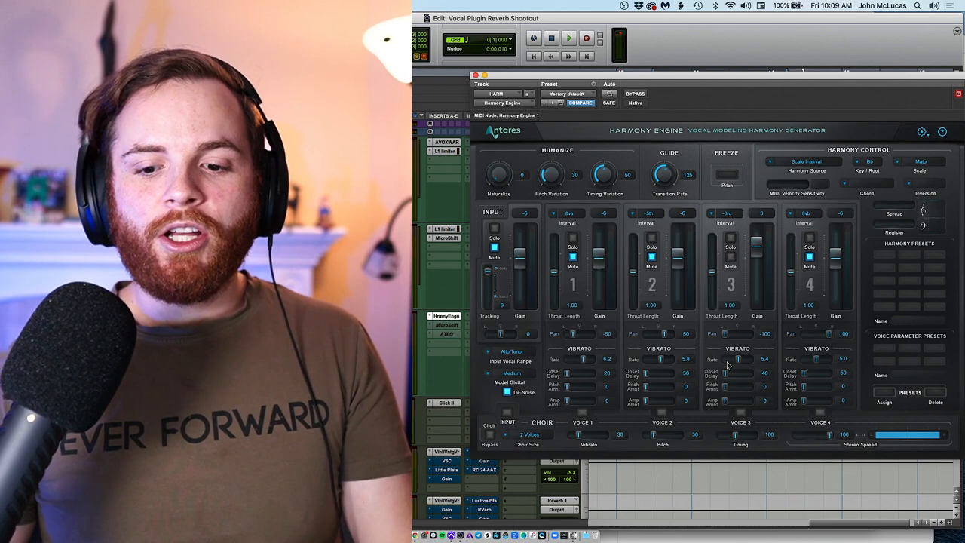
- During playback, try voice 3 at -6th, then settle on -4th
click(569, 37)
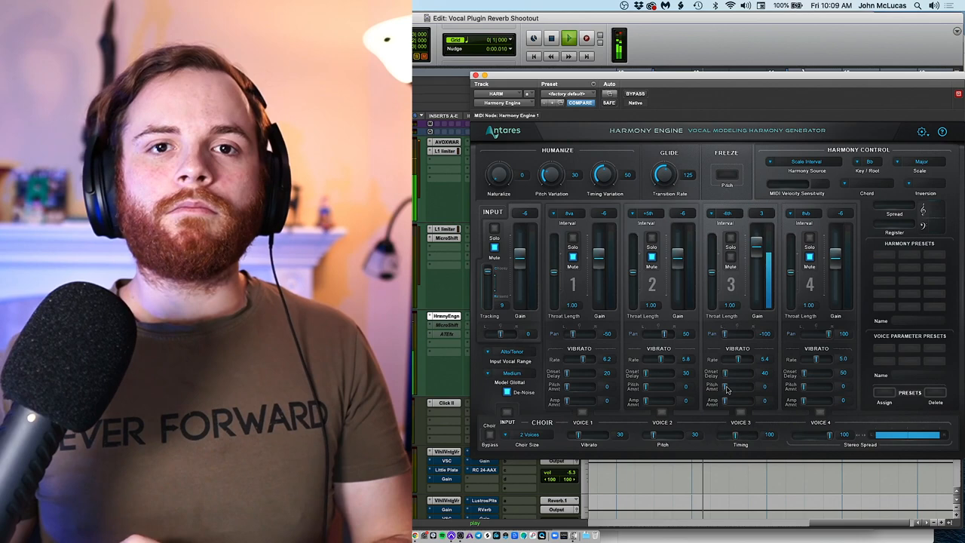
click(726, 213)
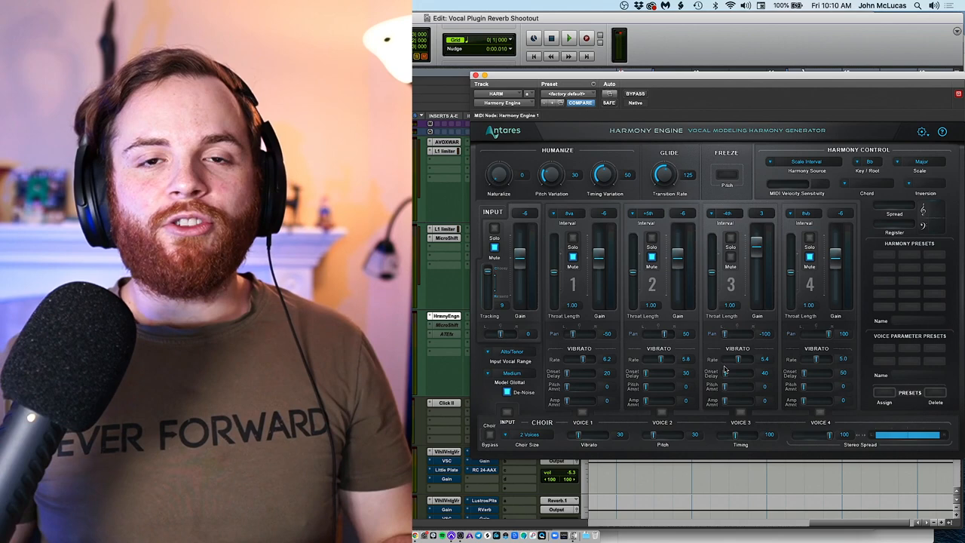
click(569, 38)
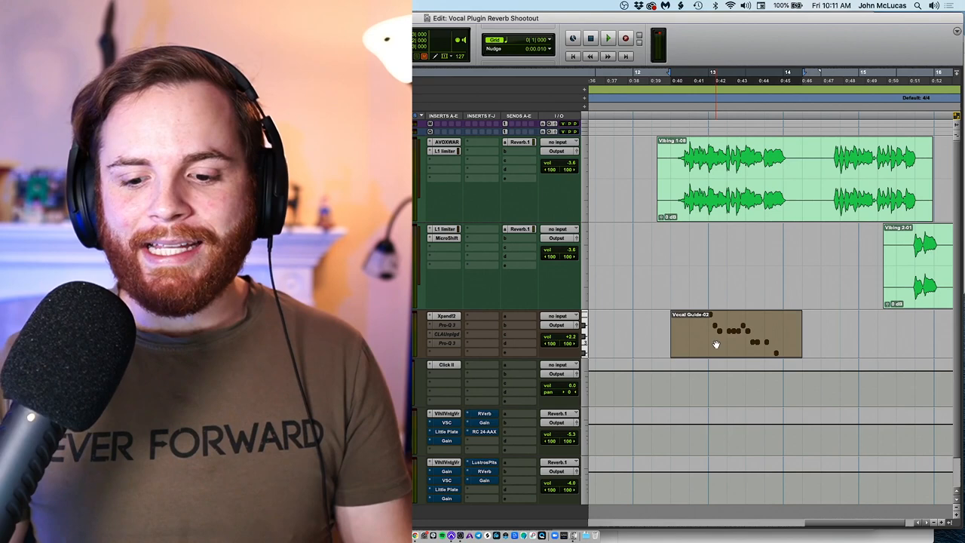
- Insert Auto-Tune EFX+ in an empty insert slot on the lead vocal track
double_click(735, 334)
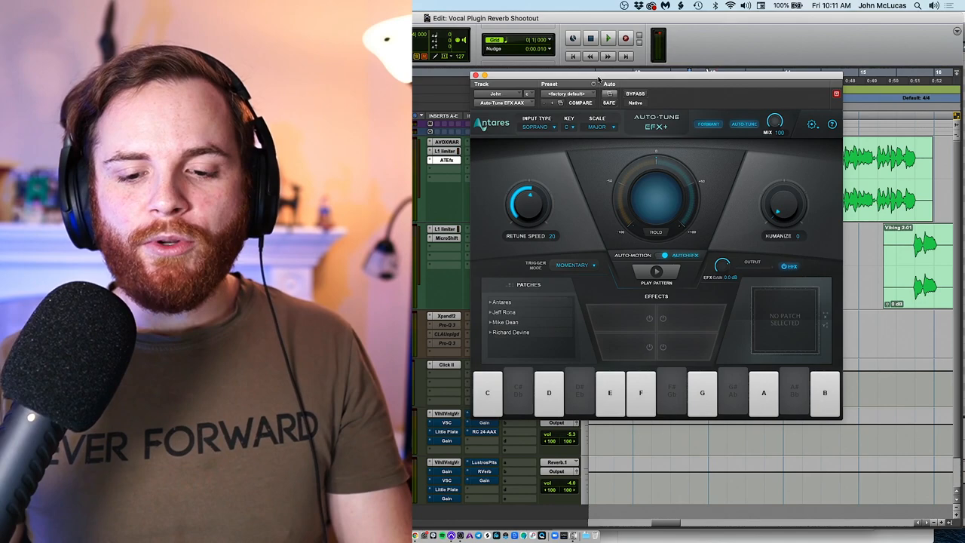
click(520, 394)
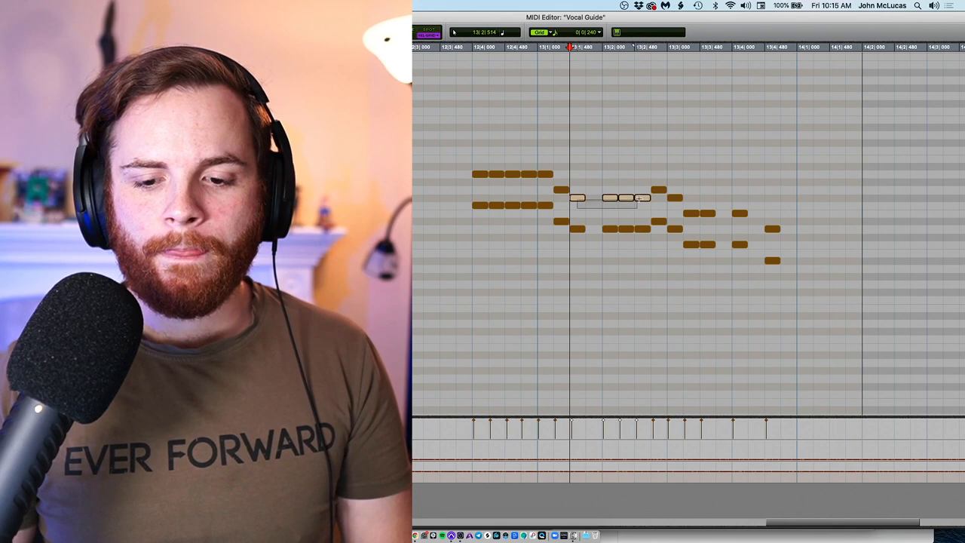
drag(611, 197, 611, 228)
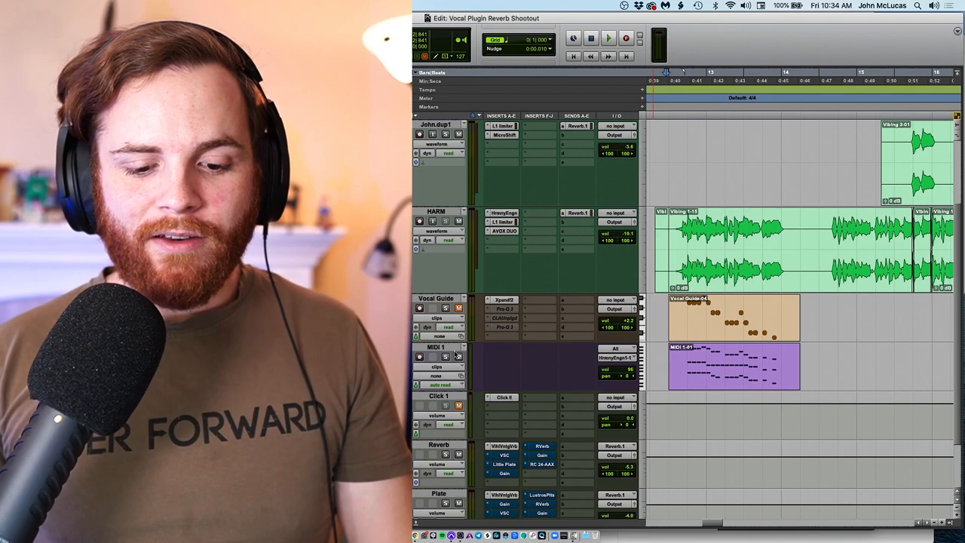
- Play back the session to audition the lead vocal with the harmony stack
click(607, 39)
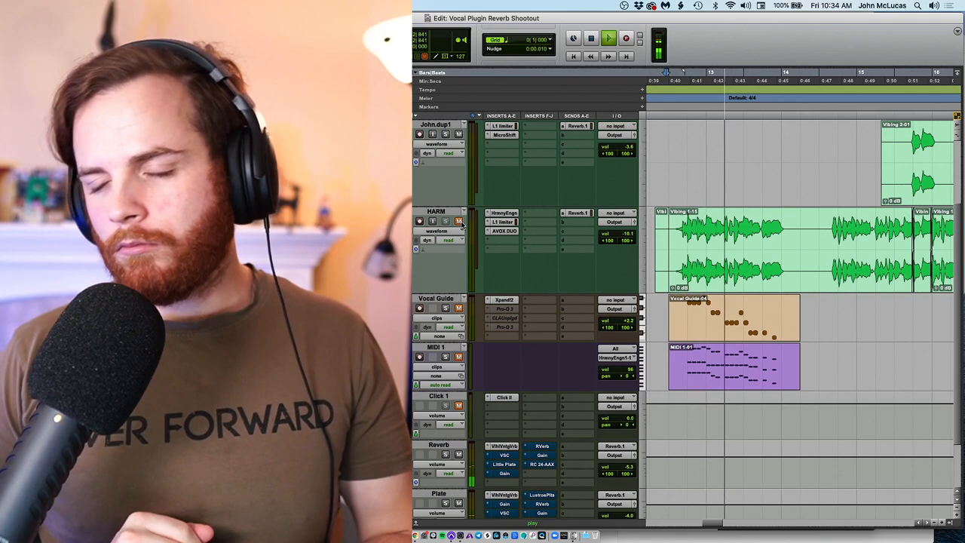